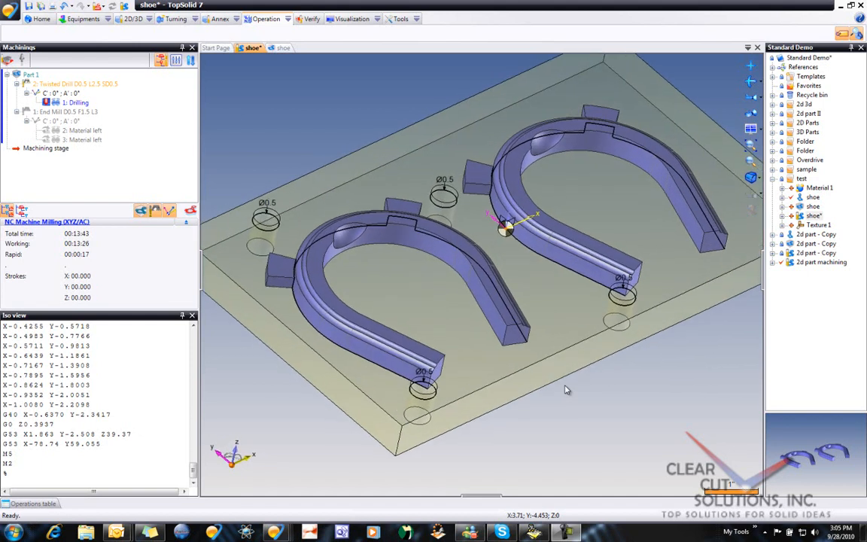
Step: Start a new Side milling operation from the graphics-area context menu
{"action": "right_click", "coordinate": [566, 389]}
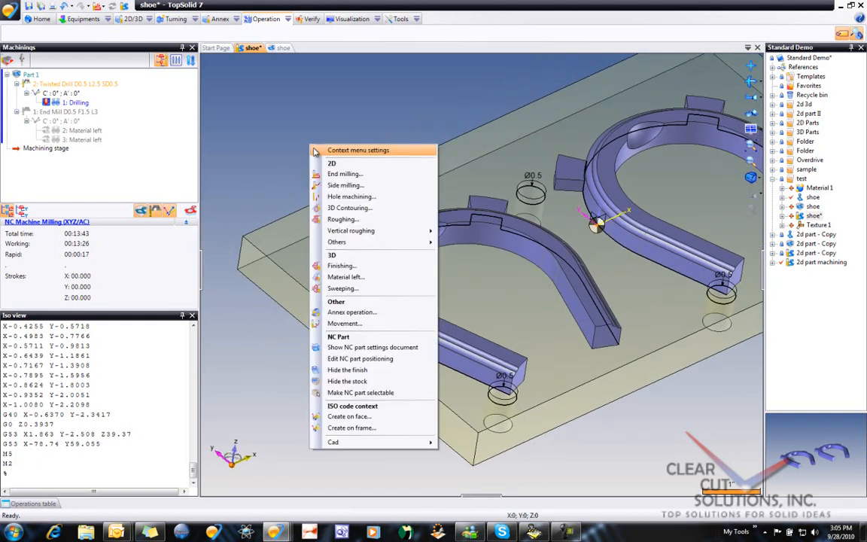
{"action": "left_click", "coordinate": [328, 117]}
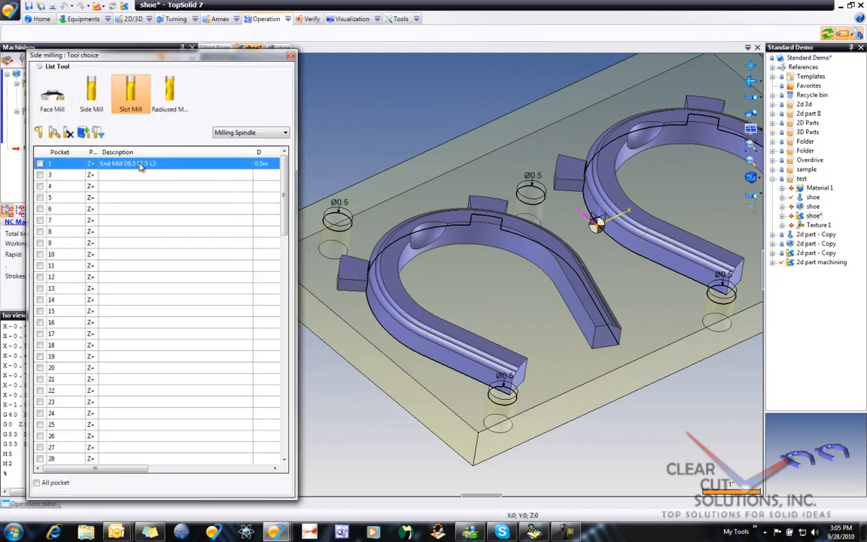
Step: Choose the End Mill in pocket 1 as the side milling tool
{"action": "left_click", "coordinate": [39, 163]}
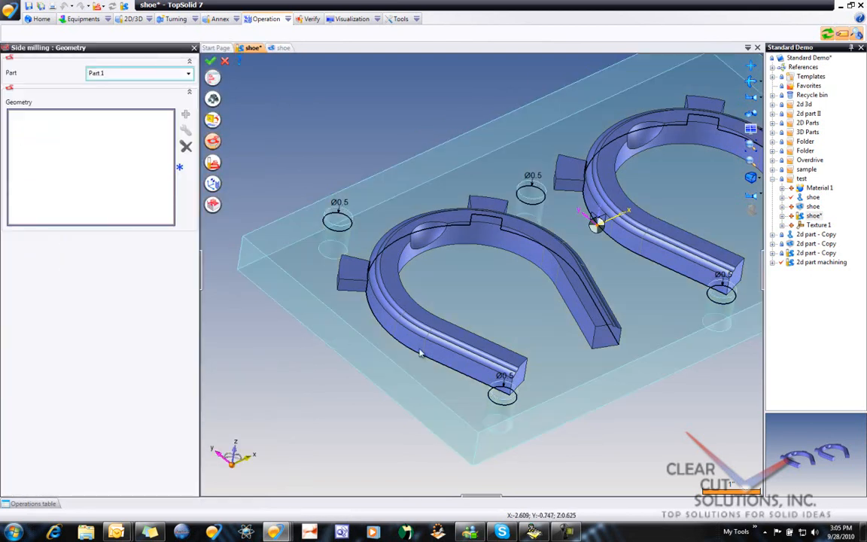
Step: Pick the horseshoe contour edges as Contouring 1 geometry and validate it
{"action": "left_click", "coordinate": [467, 354]}
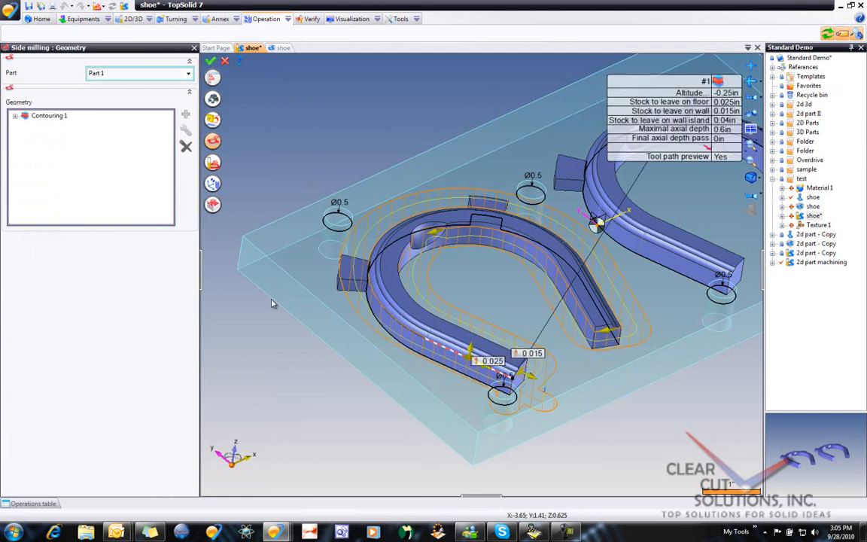
{"action": "left_click", "coordinate": [670, 112]}
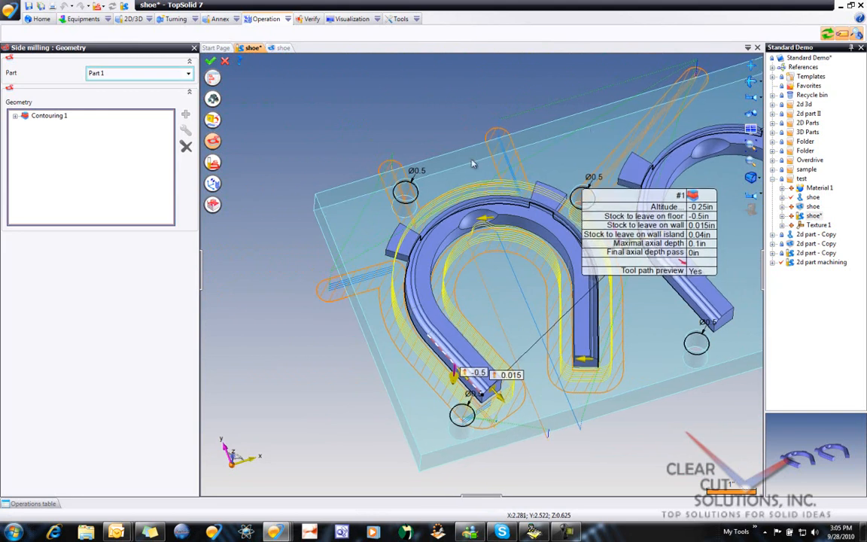
{"action": "left_click", "coordinate": [32, 60]}
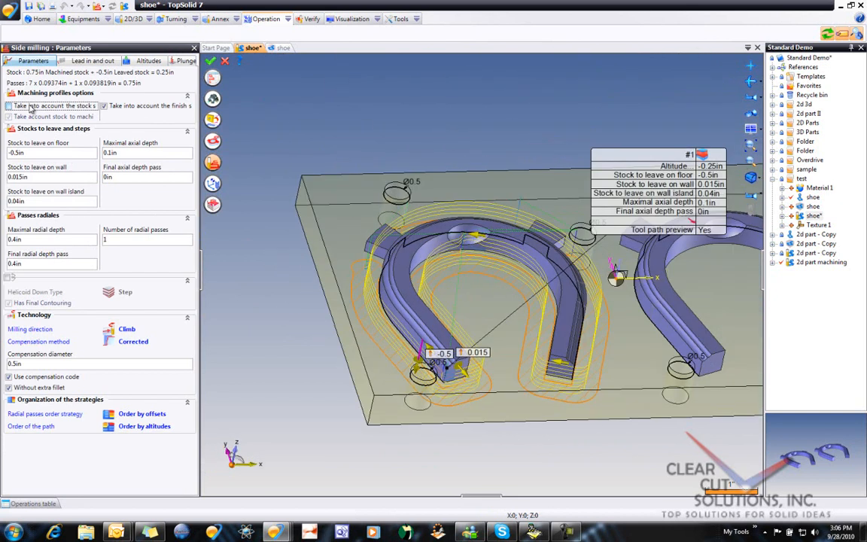
Step: Adjust the view while reviewing the side milling stock and pass parameters
{"action": "left_click_drag", "start_coordinate": [527, 301], "coordinate": [481, 271]}
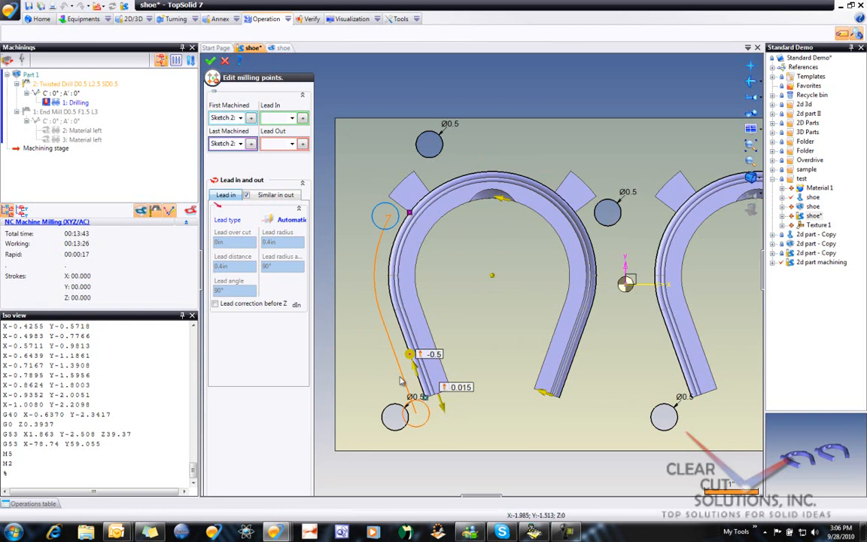
Step: Set the contour's lead-in type to Perpendicular
{"action": "left_click", "coordinate": [292, 219]}
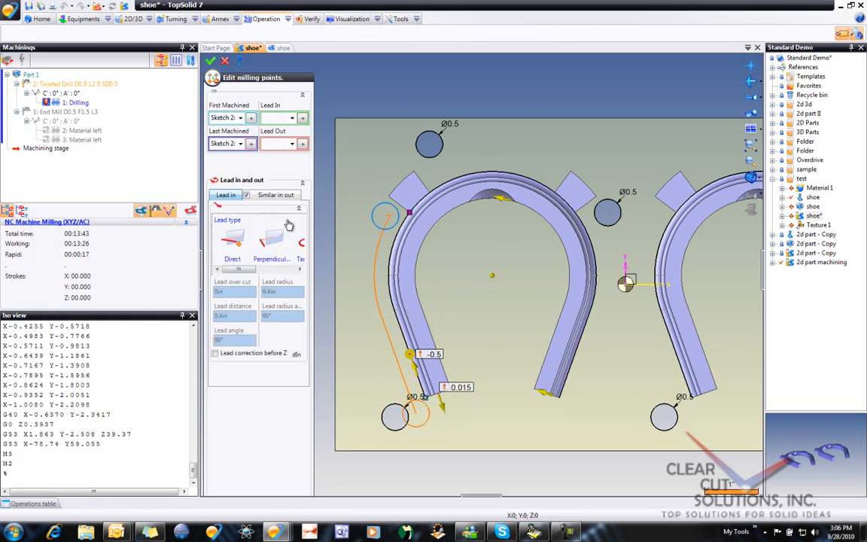
{"action": "left_click", "coordinate": [271, 241]}
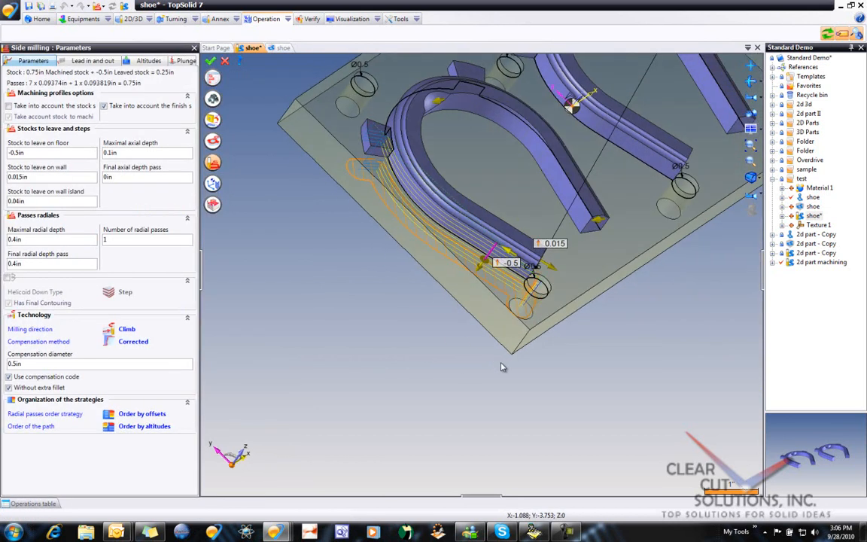
Step: Validate the side milling operation with the whole horseshoe in view
{"action": "left_click_drag", "start_coordinate": [503, 367], "coordinate": [409, 136]}
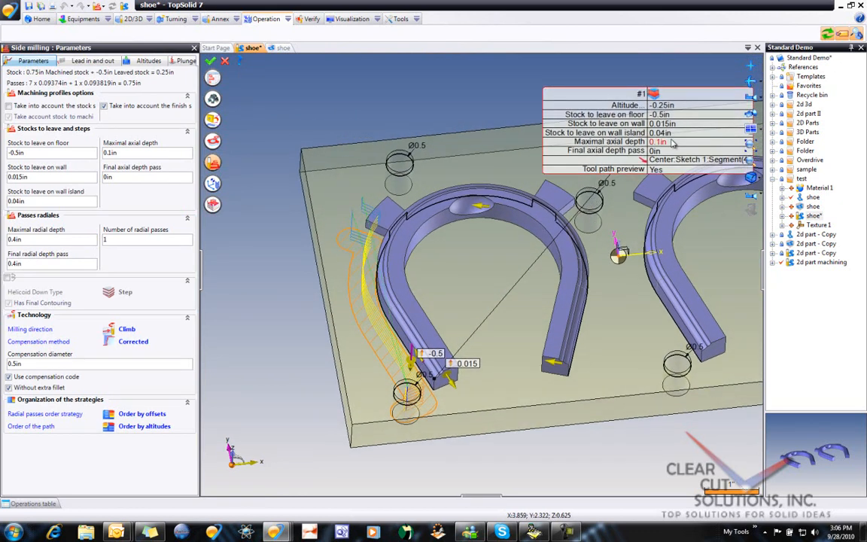
{"action": "left_click", "coordinate": [692, 142]}
{"action": "type", "text": "1"}
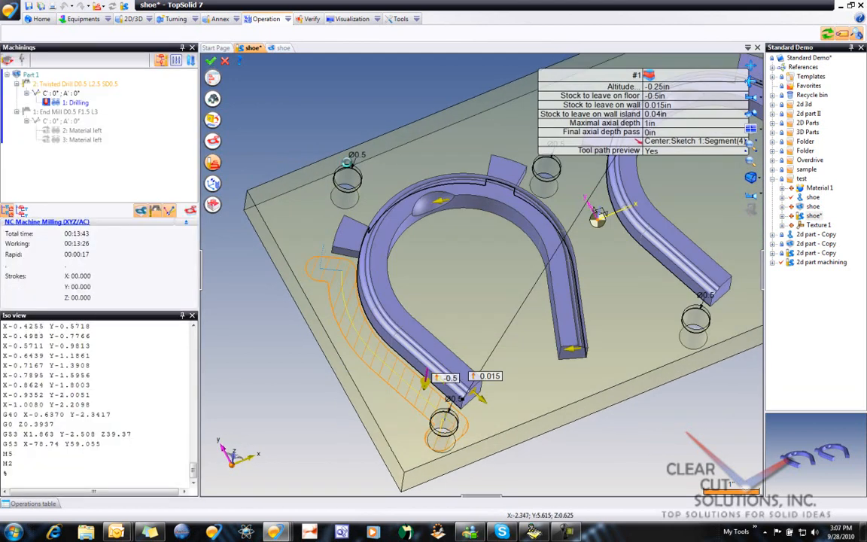
Step: Simulate the side milling cut on the horseshoe's left leg and end the simulation
{"action": "left_click", "coordinate": [72, 304]}
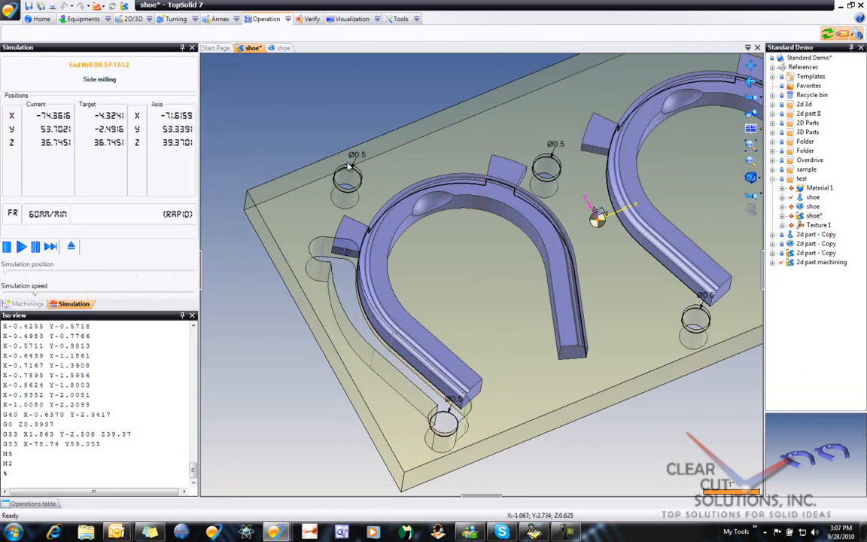
{"action": "left_click", "coordinate": [21, 247]}
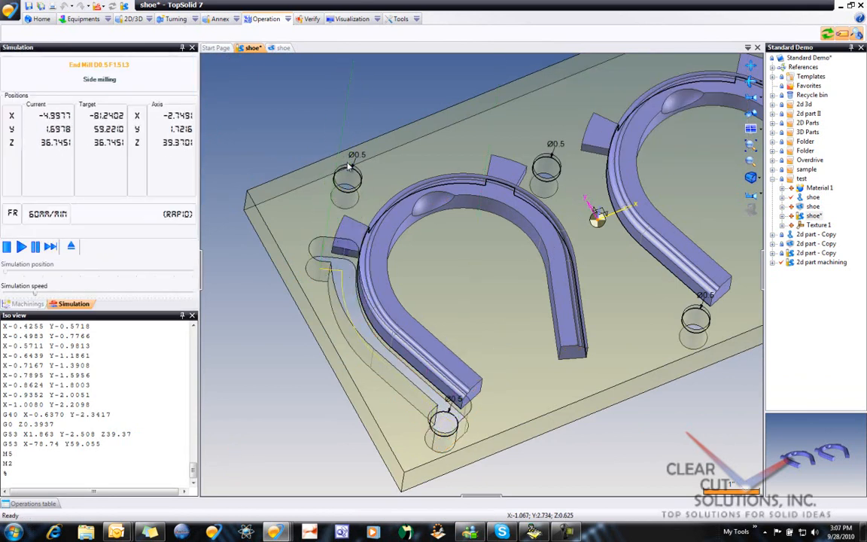
{"action": "left_click", "coordinate": [27, 304]}
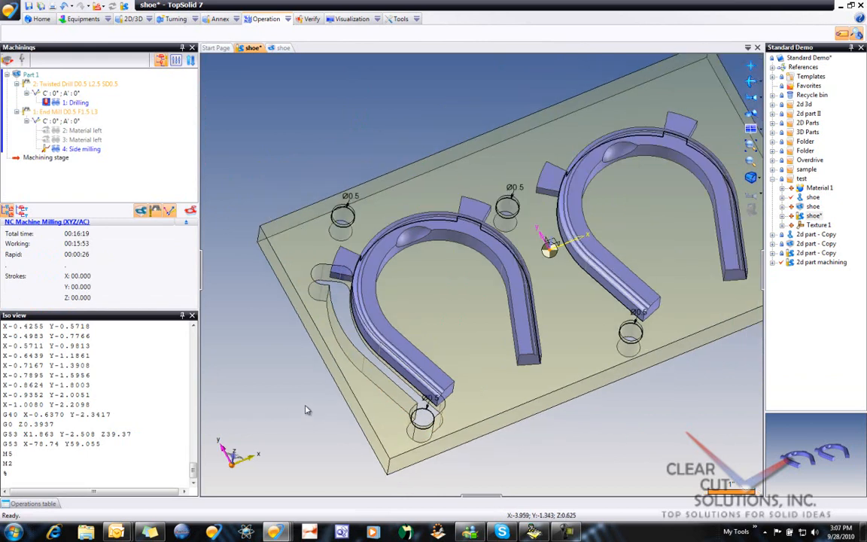
Step: Select the finished 4: Side milling operation in the Machinings tree for copying
{"action": "left_click", "coordinate": [82, 149]}
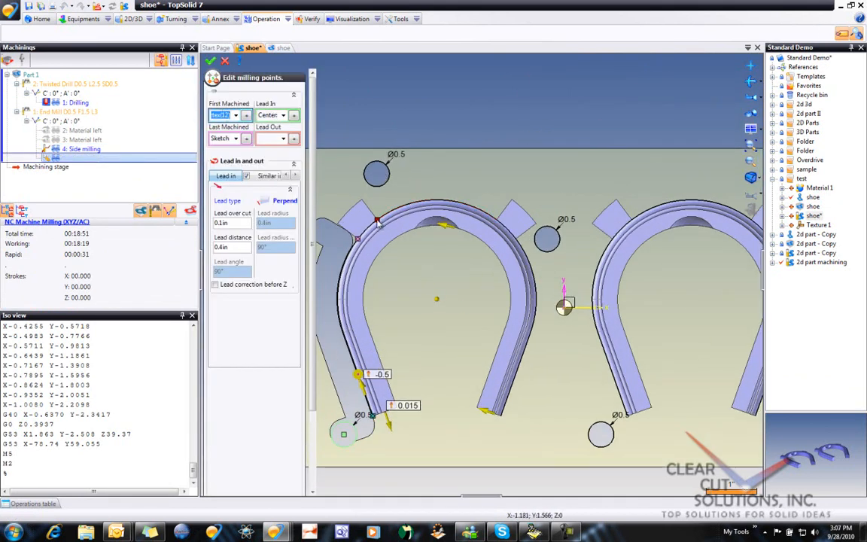
Step: Pick a new First Machined element and Lead In point for the copied contour
{"action": "left_click", "coordinate": [233, 115]}
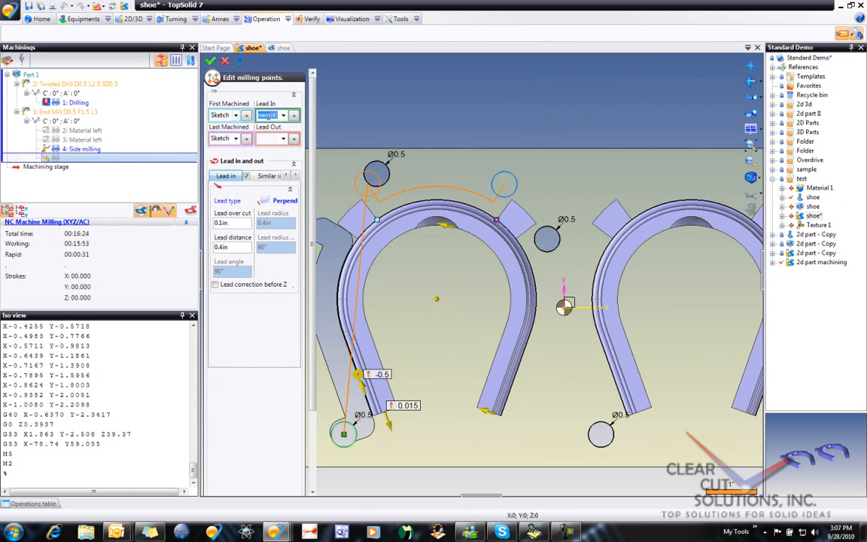
{"action": "left_click", "coordinate": [269, 114]}
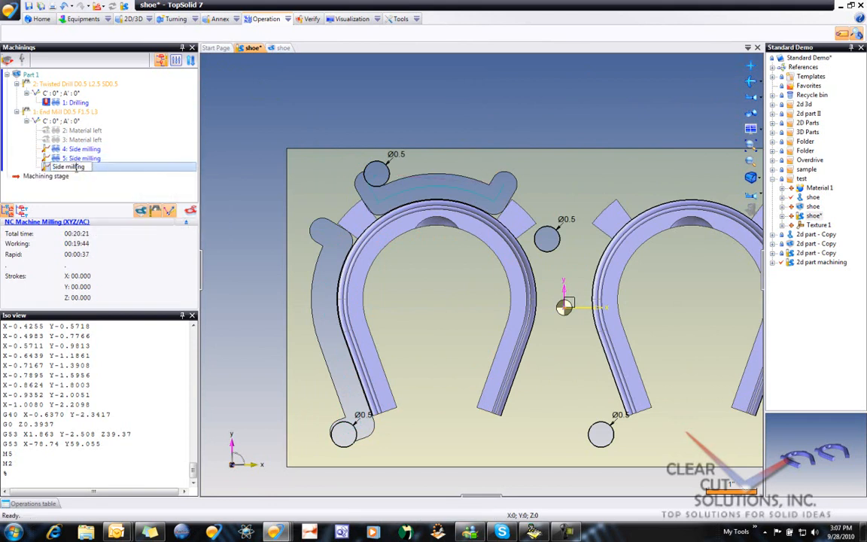
Step: Open the second pasted Side milling copy for editing
{"action": "double_click", "coordinate": [82, 158]}
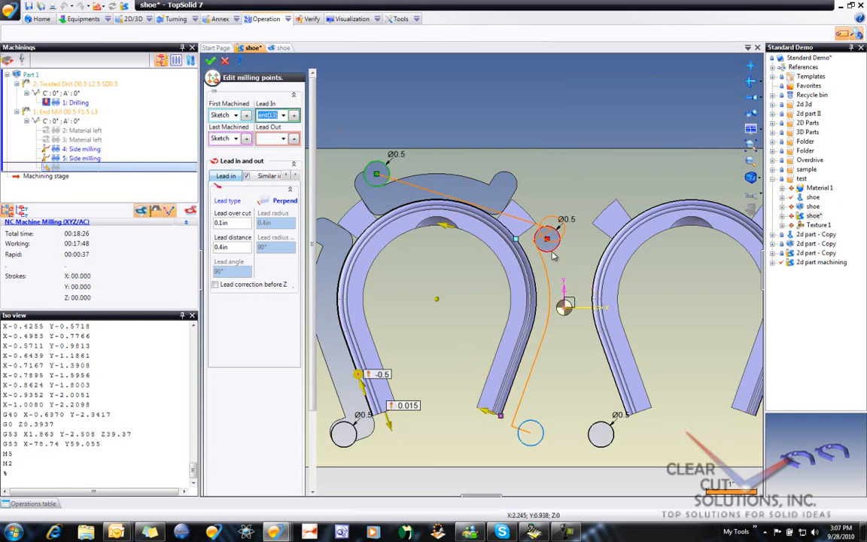
Step: Set the copied contour's Last Machined/Lead Out point near the horseshoe's upper hole
{"action": "left_click", "coordinate": [269, 114]}
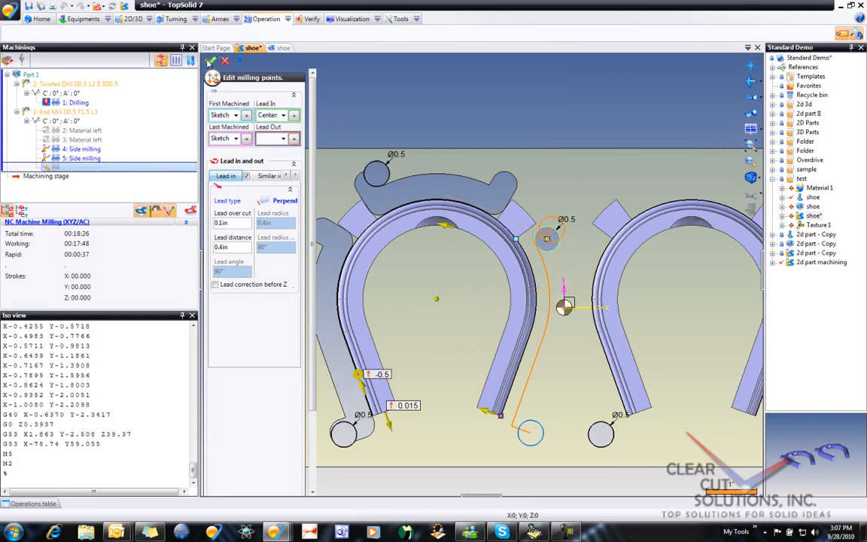